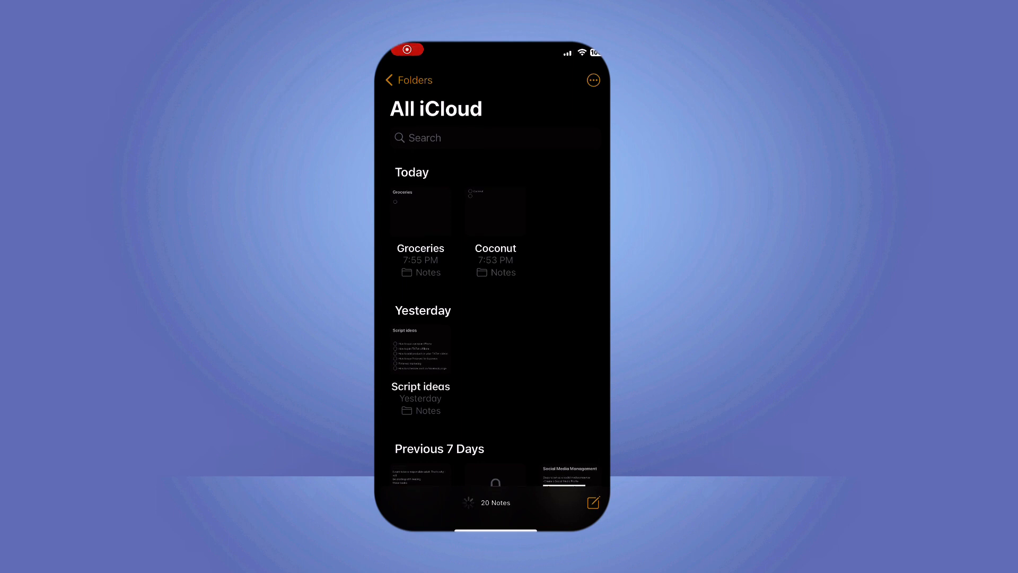
- Start a new blank note from the All iCloud list
{"action": "left_click", "coordinate": [592, 502]}
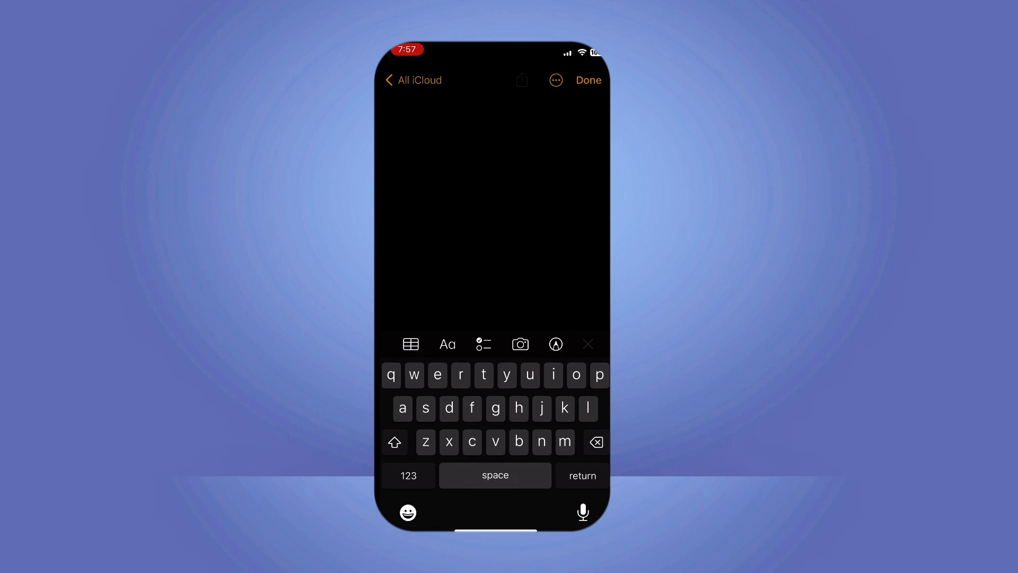
- Title the new note 'Groceries' and move to the body line
{"action": "type", "text": "Groceries"}
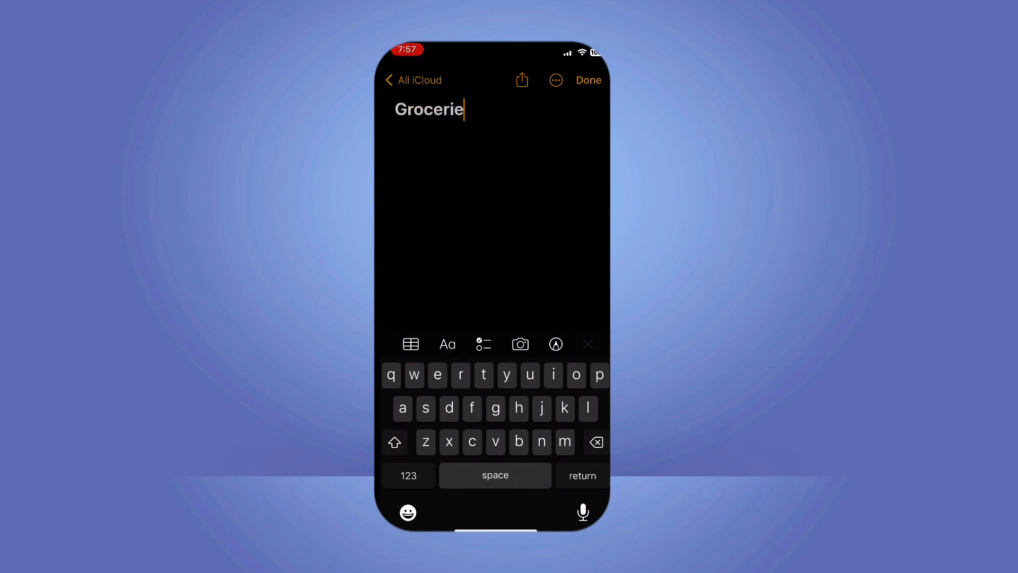
{"action": "type", "text": "s"}
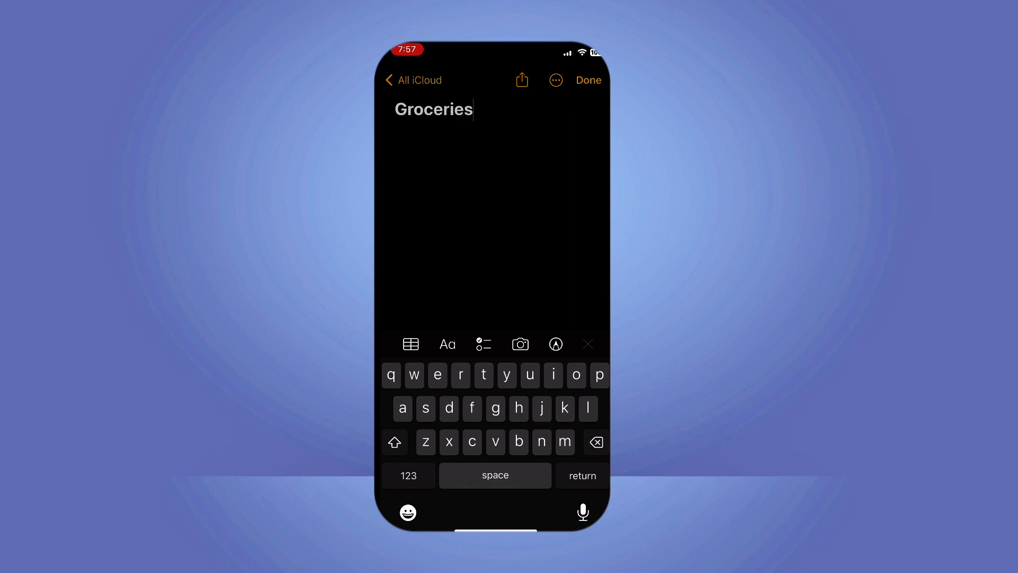
{"action": "key", "text": "return"}
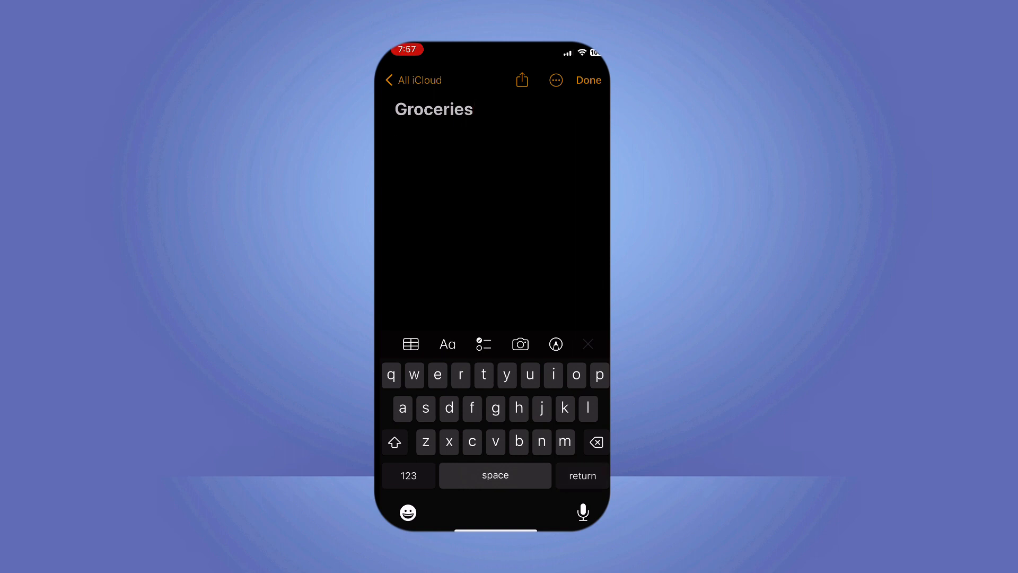
- Enter the checklist items Coconut, Milk and fish, then finish editing
{"action": "type", "text": "Cooc"}
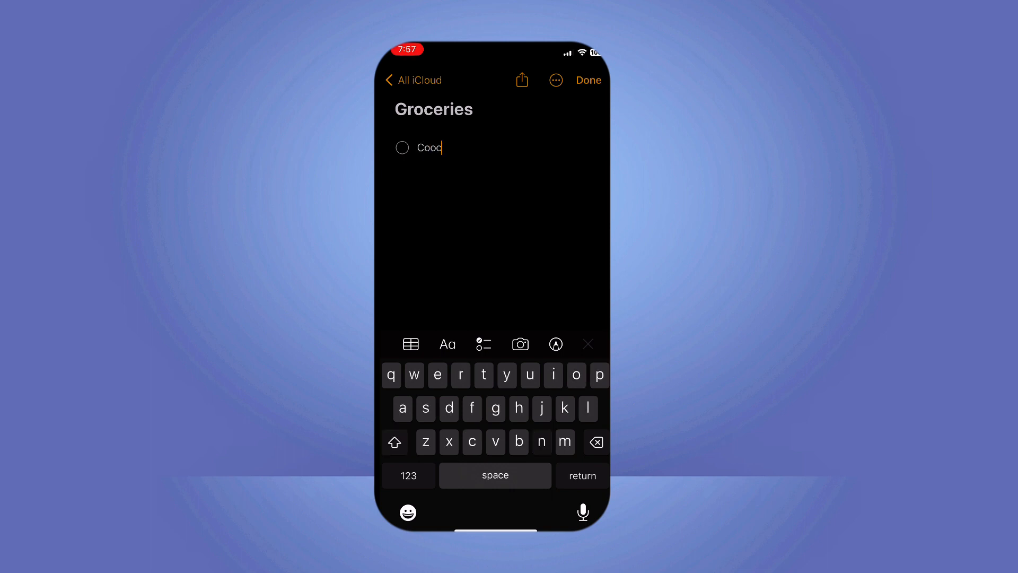
{"action": "key", "text": "return"}
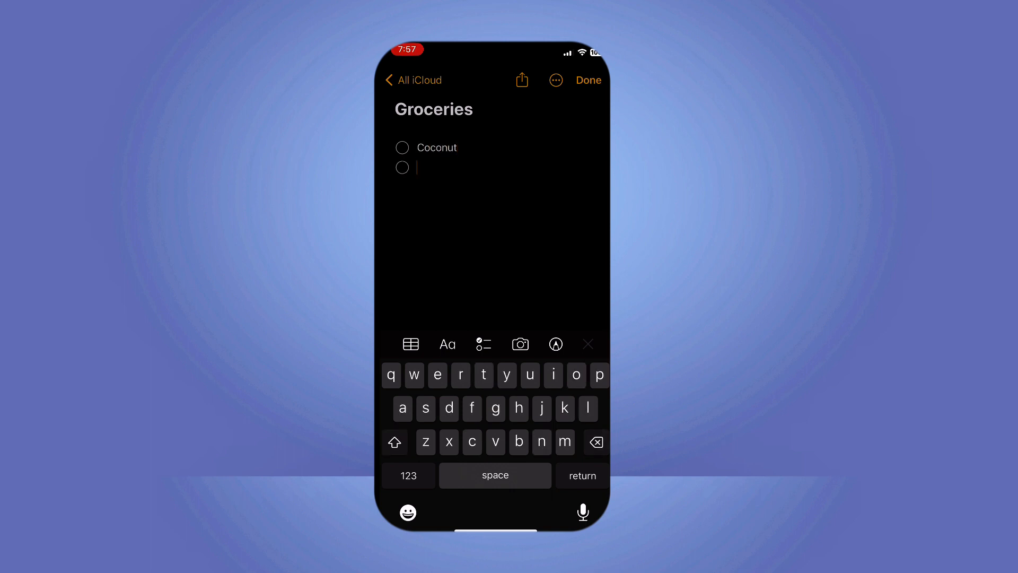
{"action": "type", "text": "Milk"}
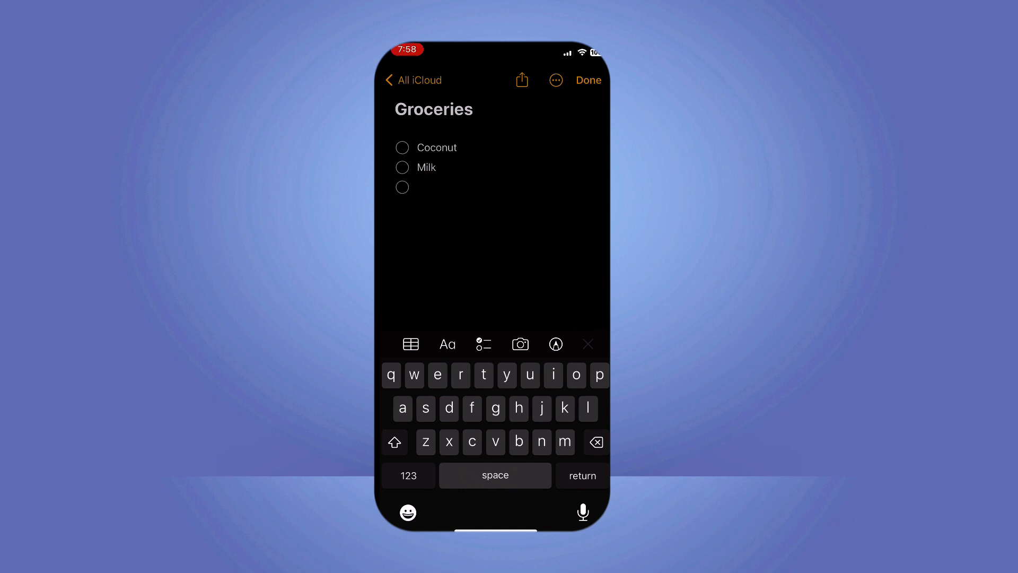
{"action": "type", "text": "fish"}
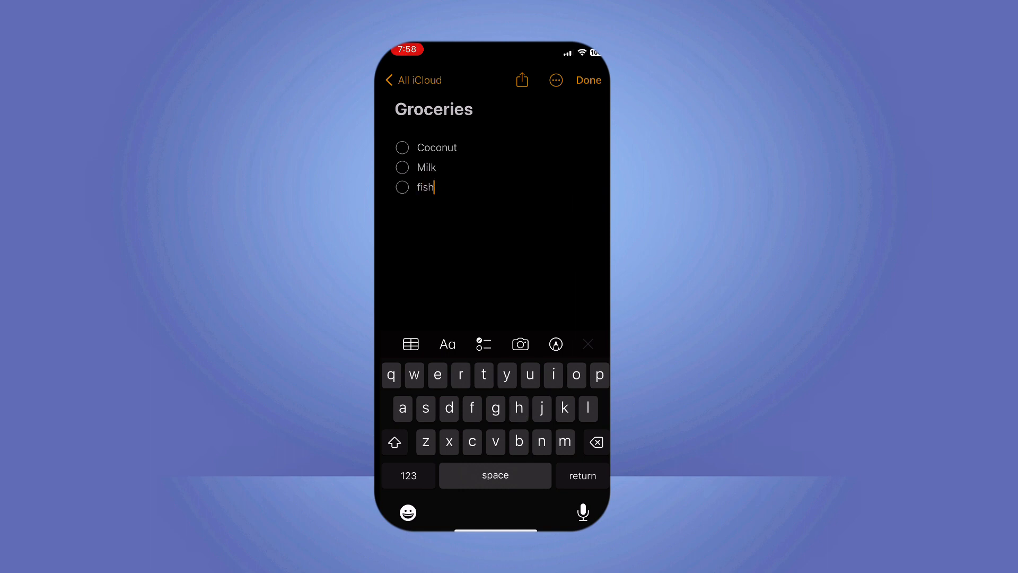
{"action": "left_click", "coordinate": [588, 80]}
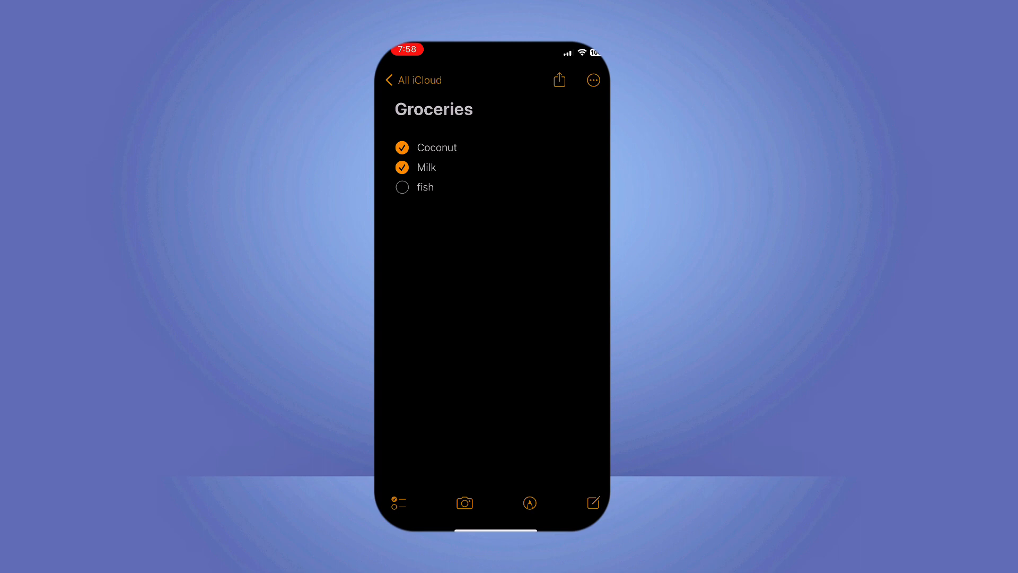
- Tick off the fish and Milk checklist items
{"action": "left_click", "coordinate": [402, 187]}
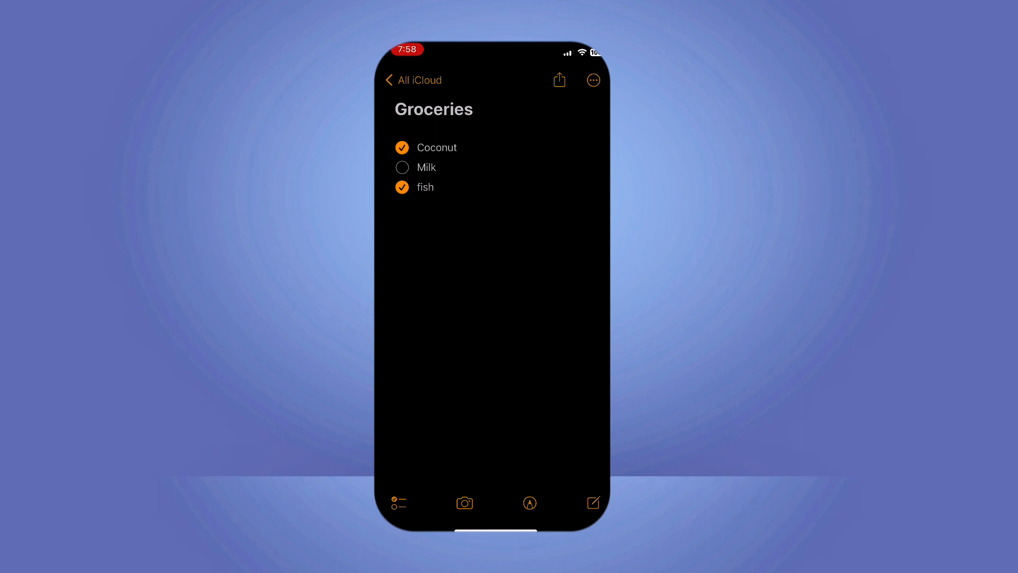
{"action": "left_click", "coordinate": [402, 167]}
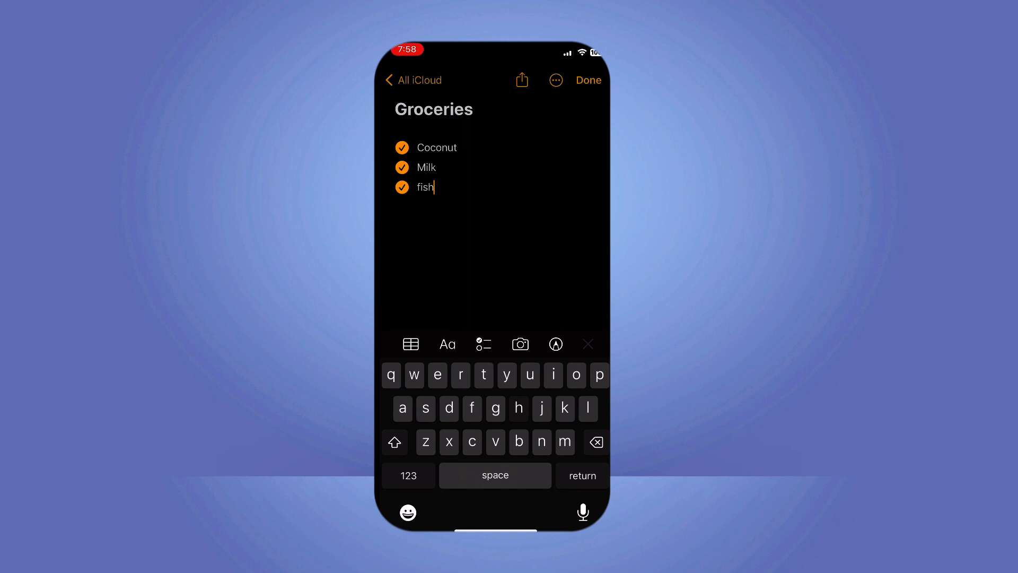
- Add an empty checklist line below fish and finish editing
{"action": "key", "text": "return"}
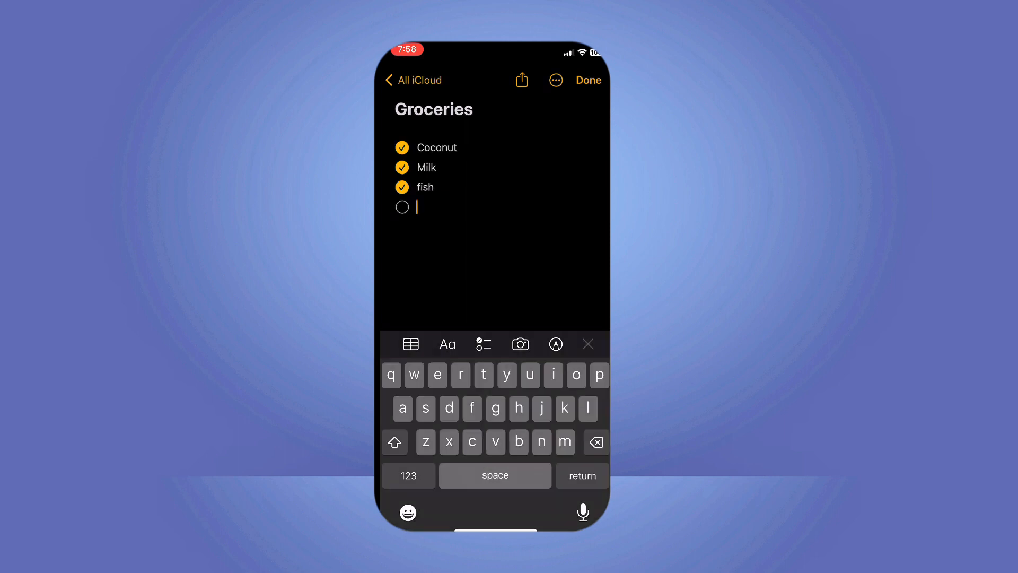
{"action": "left_click", "coordinate": [588, 80]}
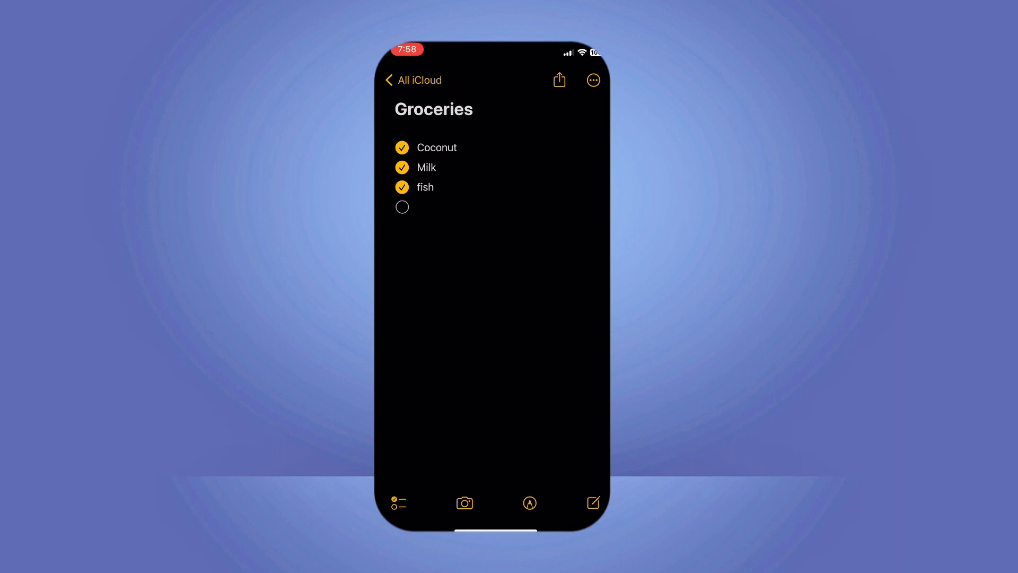